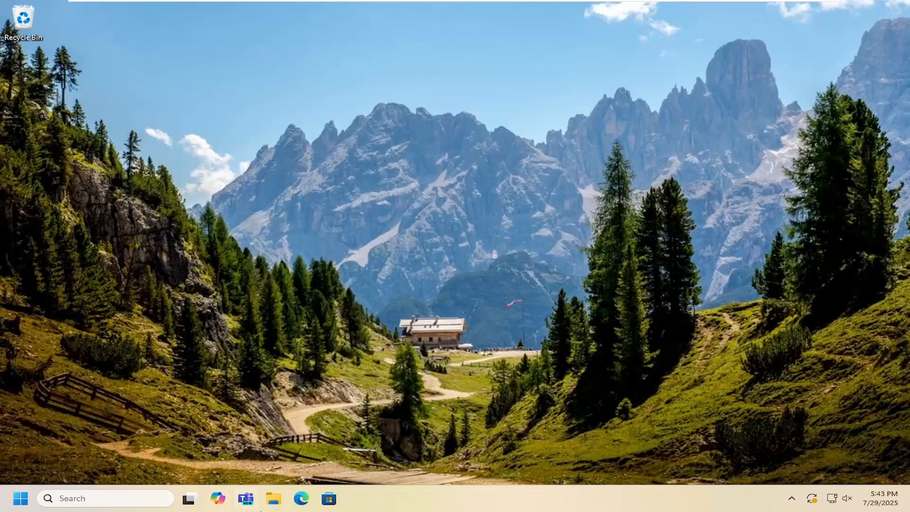
- Search Google for 'hp smart tank 515 support'
left_click(300, 498)
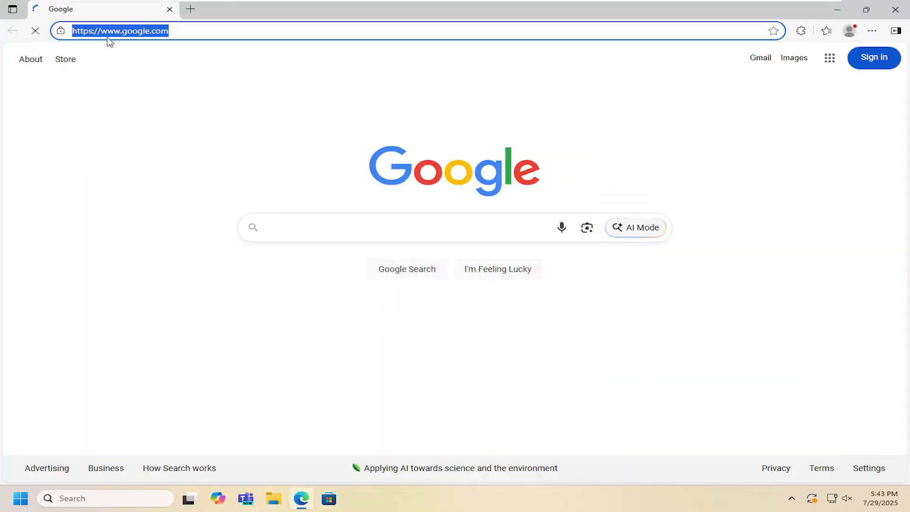
type("hp smart tank 515 support")
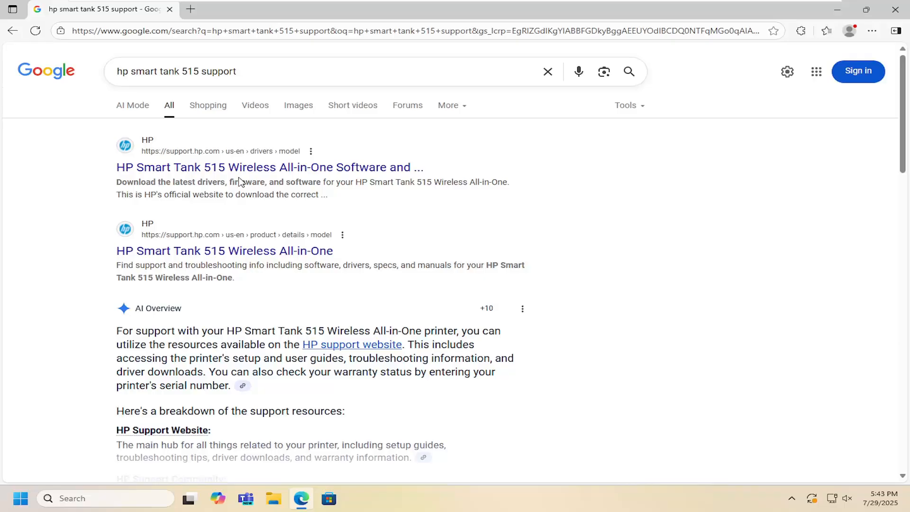
- Download HP Easy Start Printer Setup Software from HP's Smart Tank 515 drivers page
left_click(270, 168)
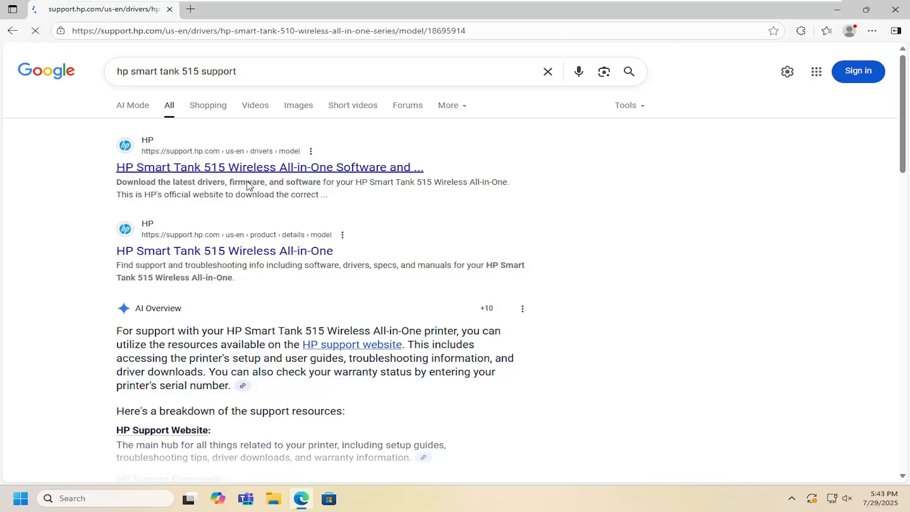
left_click(269, 167)
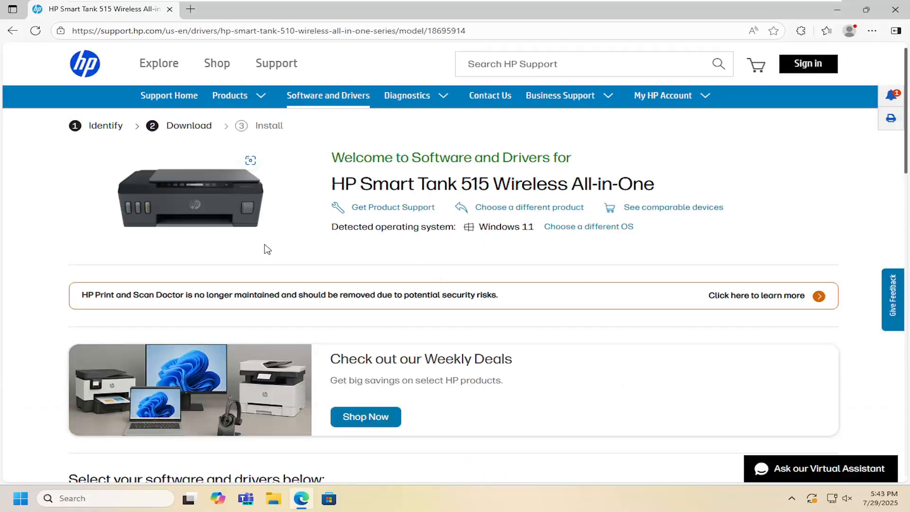
scroll("down", 3)
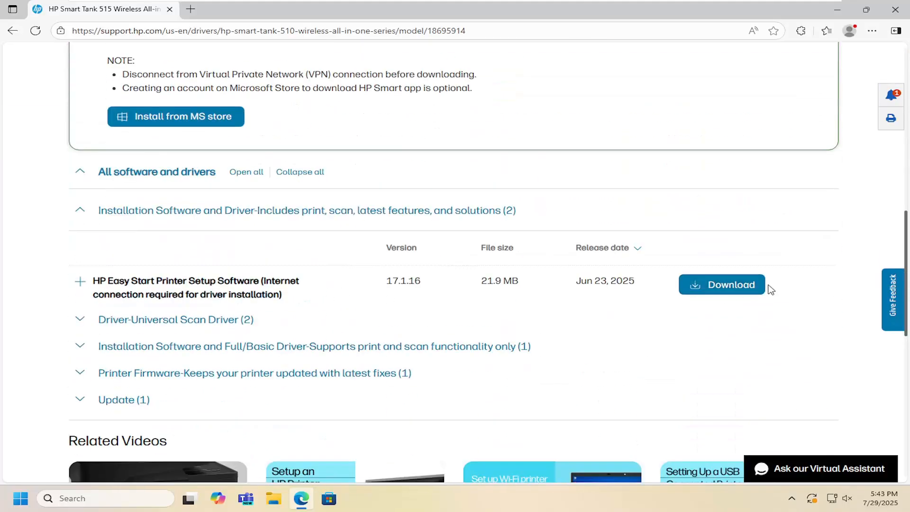
left_click(721, 285)
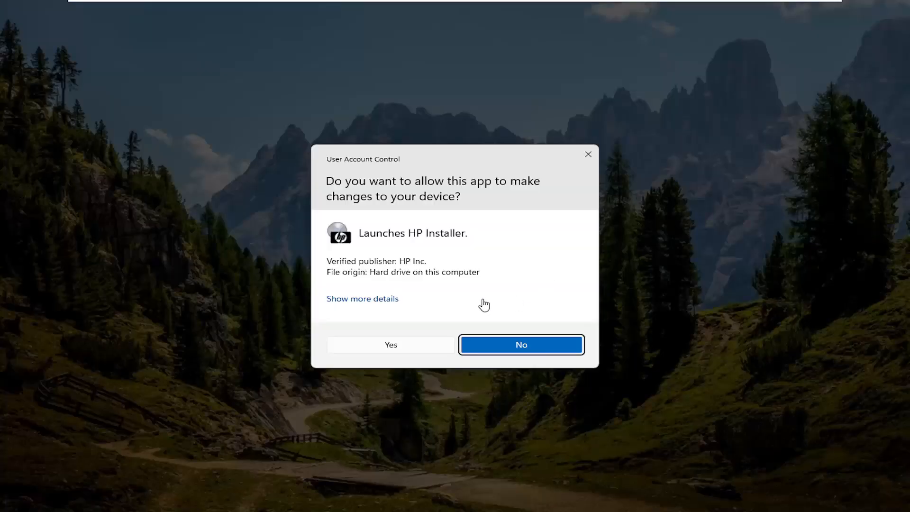
mouse_move(370, 264)
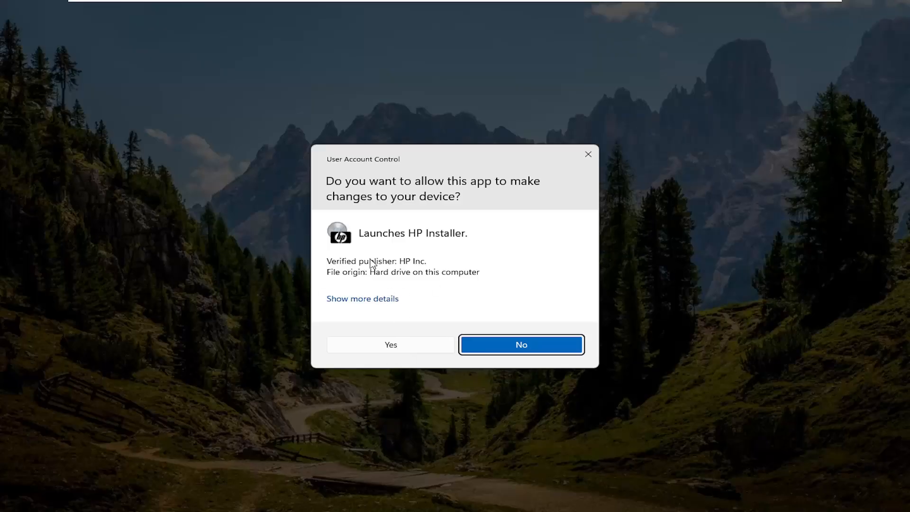
- Allow HP Installer to make changes via the User Account Control prompt
left_click(390, 344)
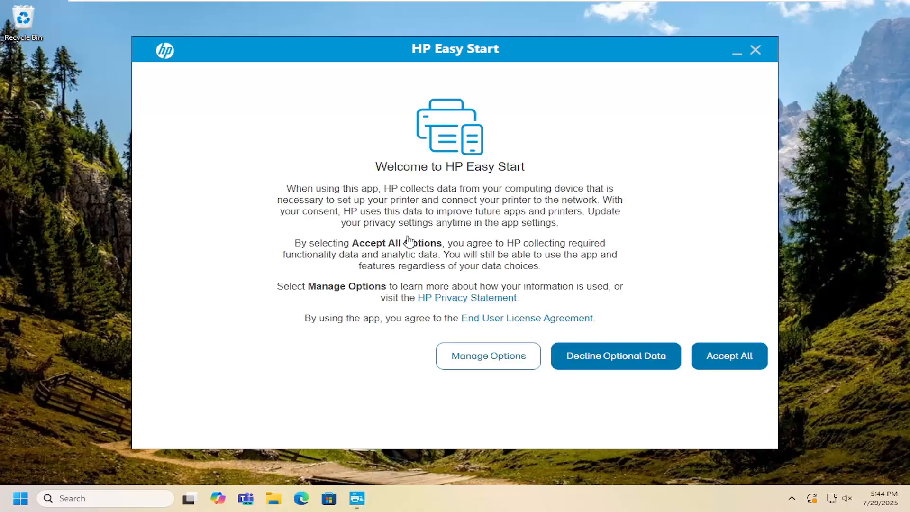
mouse_move(487, 355)
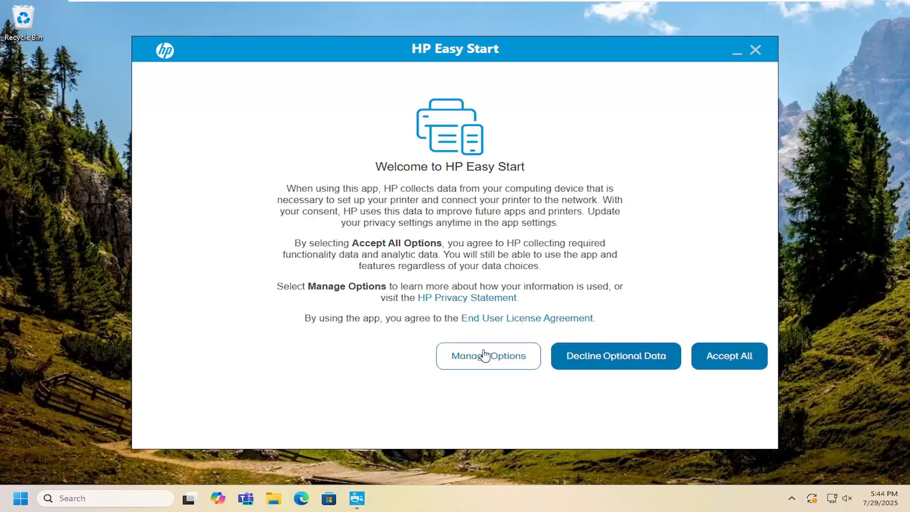
- Accept a data-consent option on HP Easy Start's welcome screen to begin the printer search
left_click(729, 356)
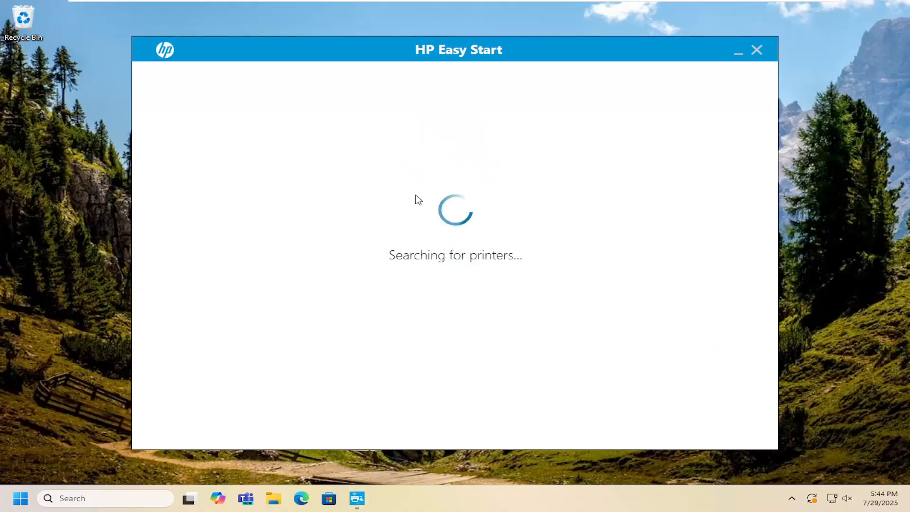
mouse_move(473, 247)
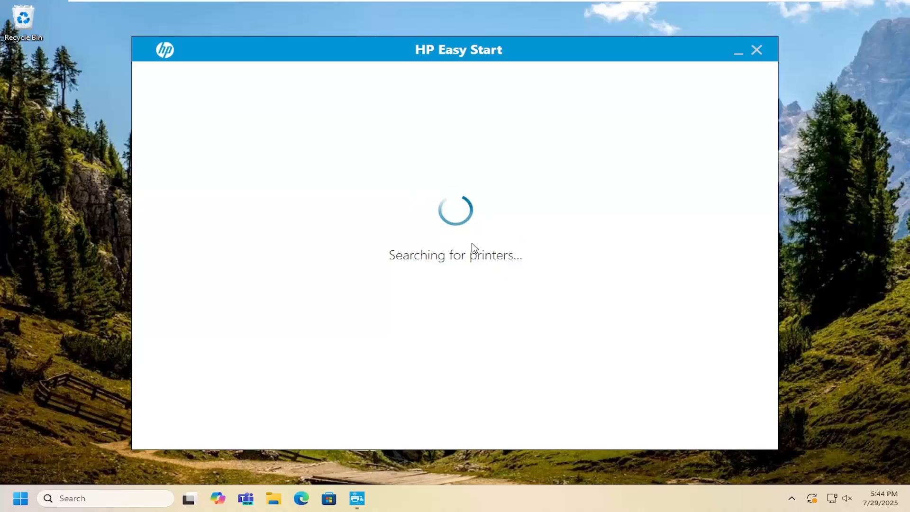